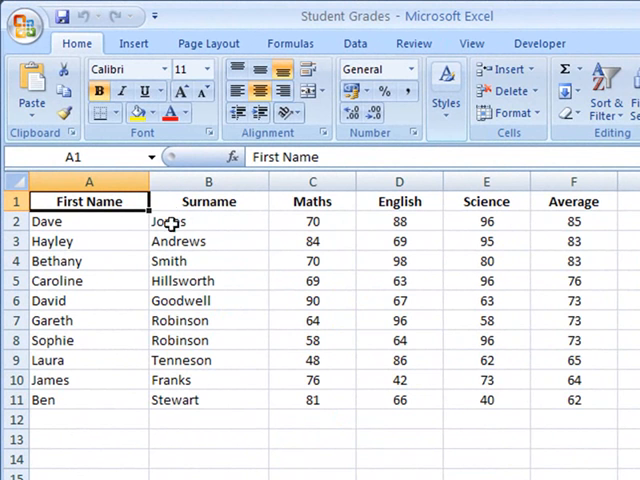
mouse_move(605, 360)
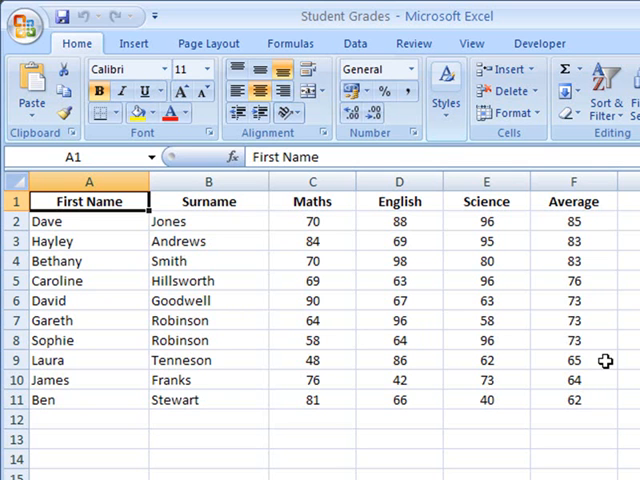
mouse_move(425, 235)
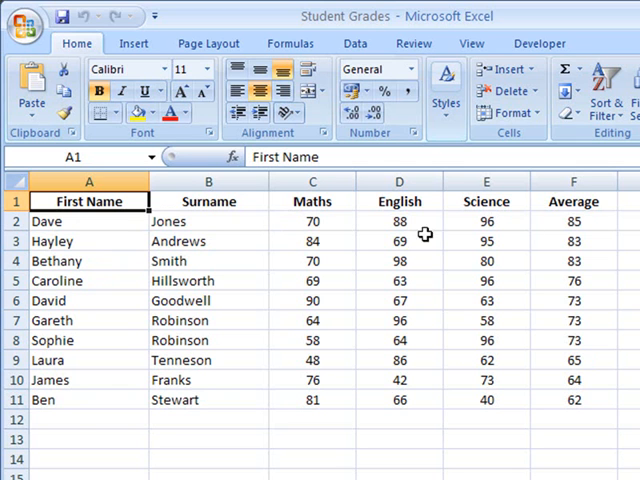
mouse_move(75, 418)
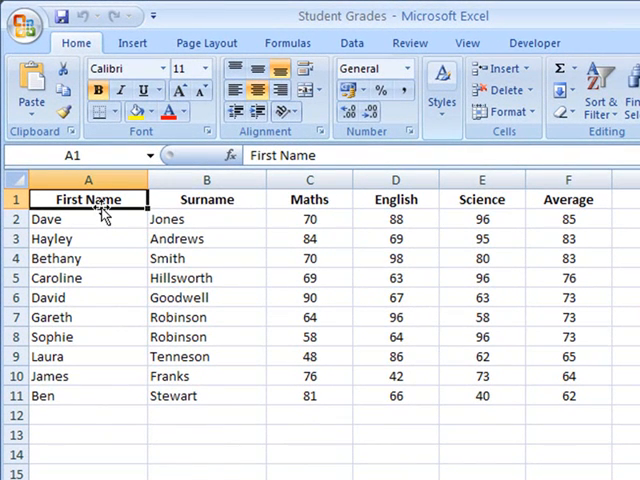
mouse_move(126, 369)
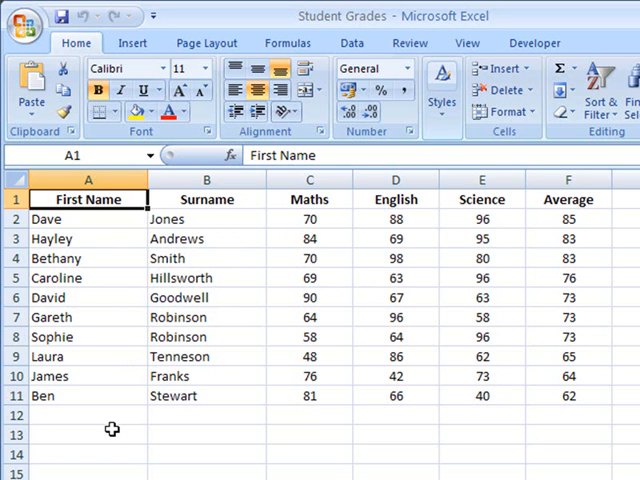
mouse_move(139, 380)
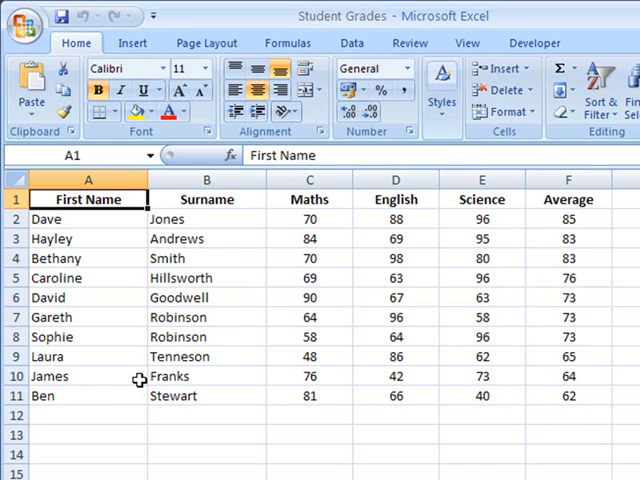
mouse_move(88, 200)
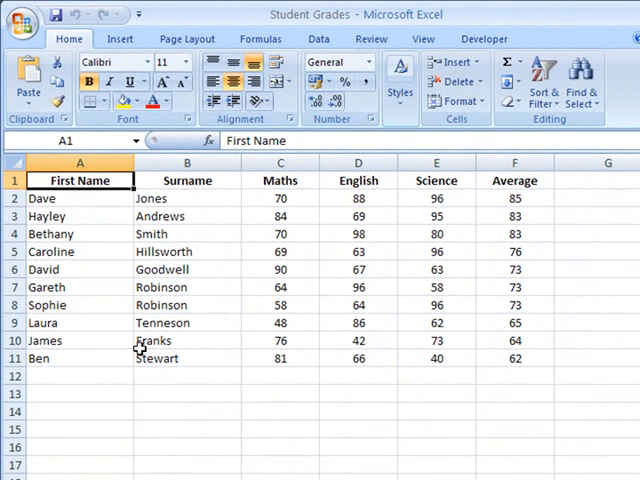
- Select and copy the Student Grades table A1:F11 on Sheet1
drag(80, 180, 186, 234)
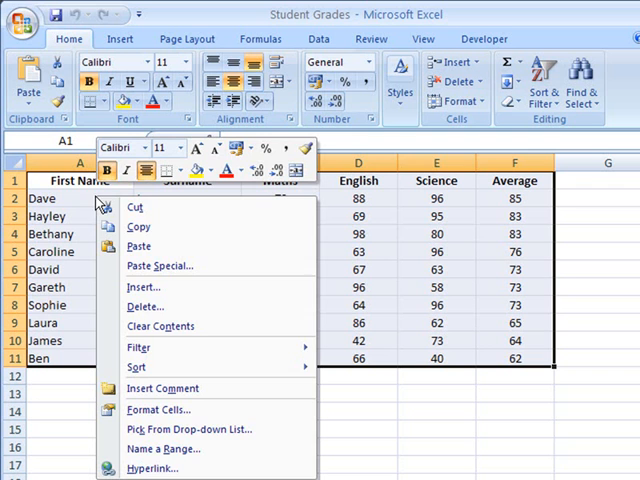
click(138, 225)
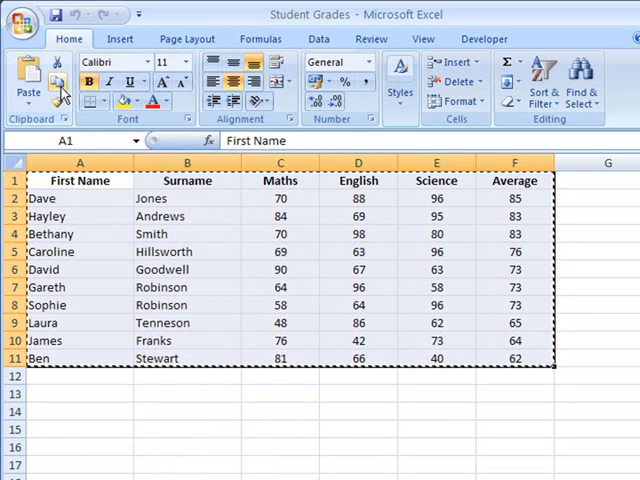
mouse_move(58, 82)
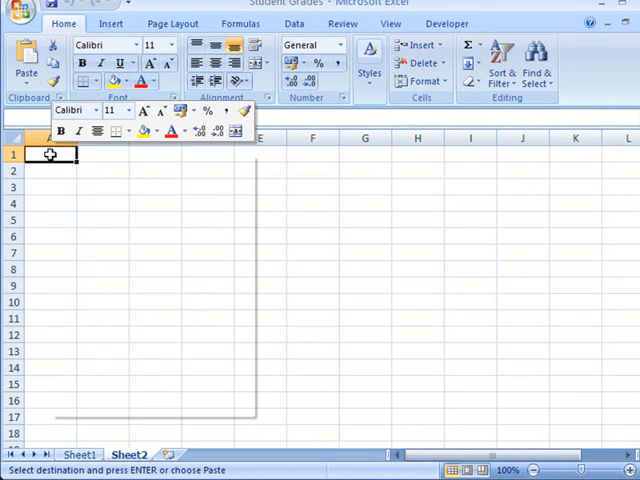
- Bring up Paste Special for cell A1 on Sheet2
right_click(48, 154)
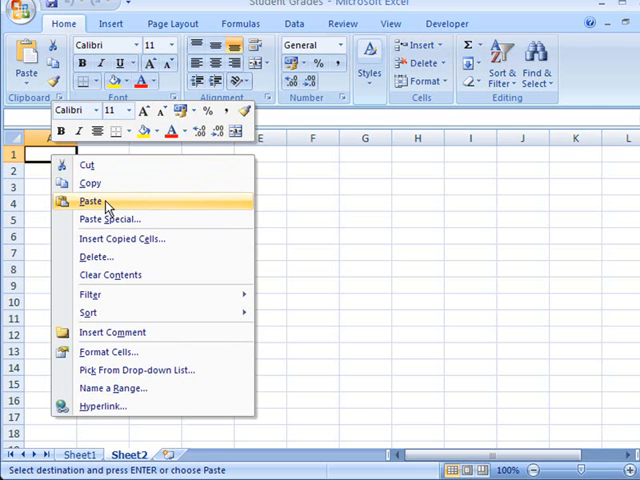
mouse_move(110, 219)
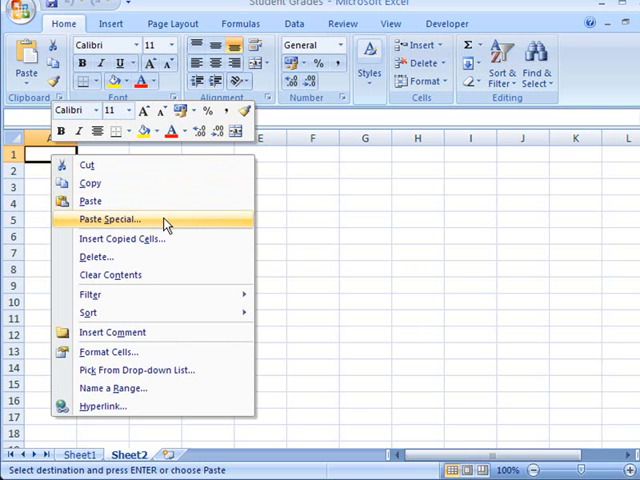
click(109, 219)
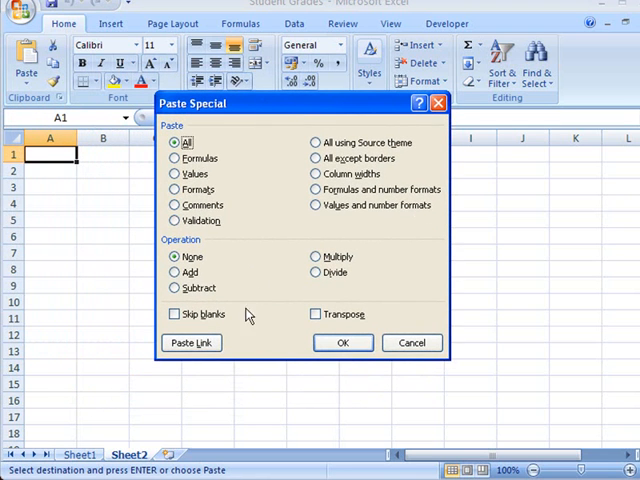
mouse_move(378, 325)
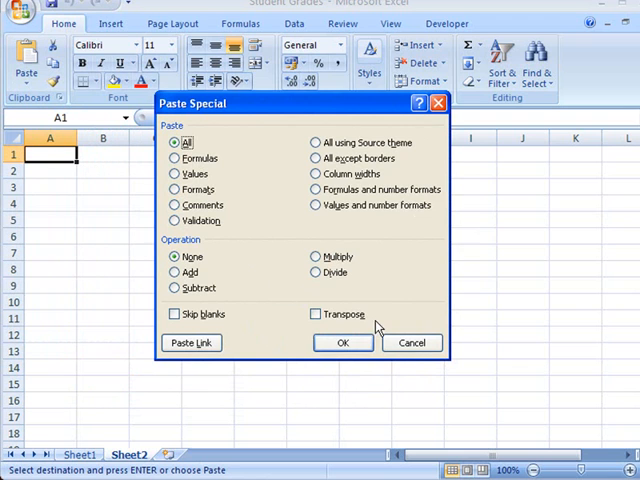
mouse_move(380, 325)
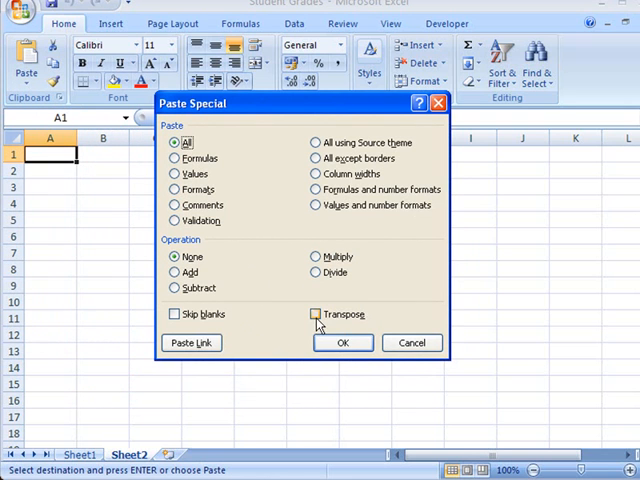
- Paste the grades table into A1 with Transpose ticked
click(315, 314)
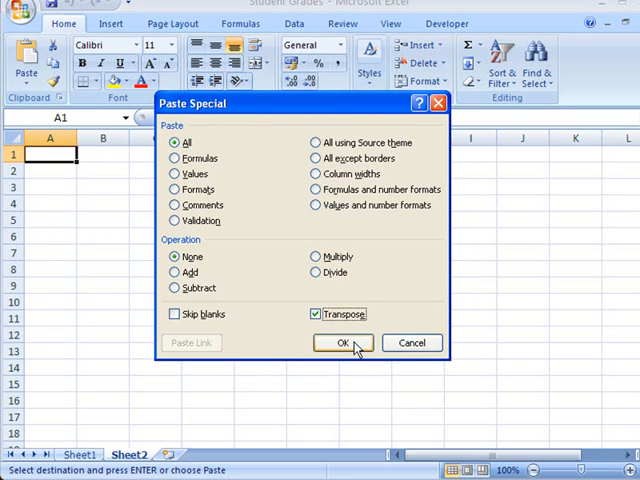
click(342, 342)
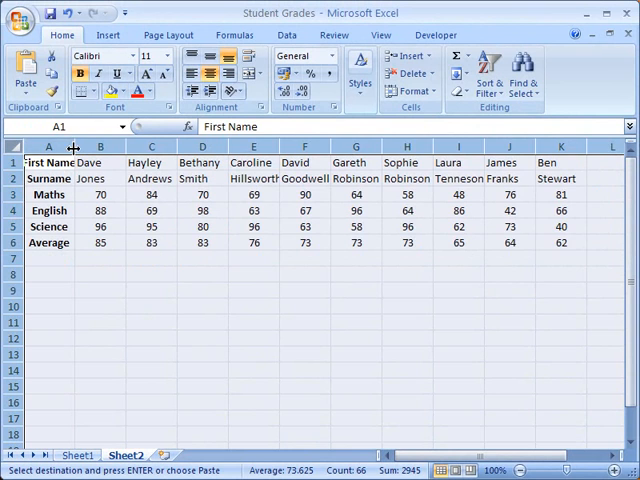
- AutoFit Sheet2's column widths so First Name and all surnames show fully
click(140, 306)
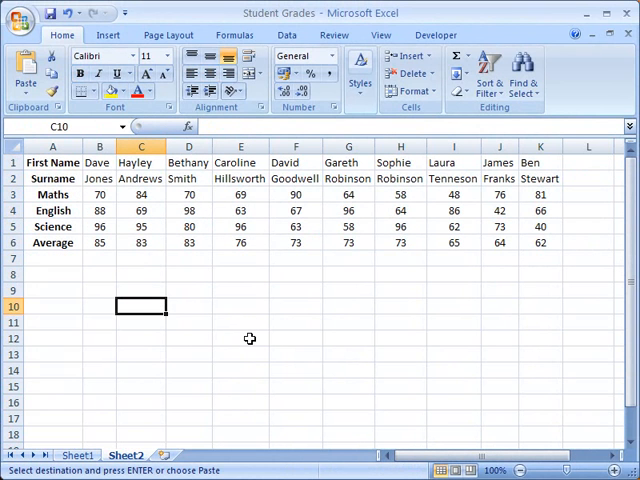
mouse_move(52, 162)
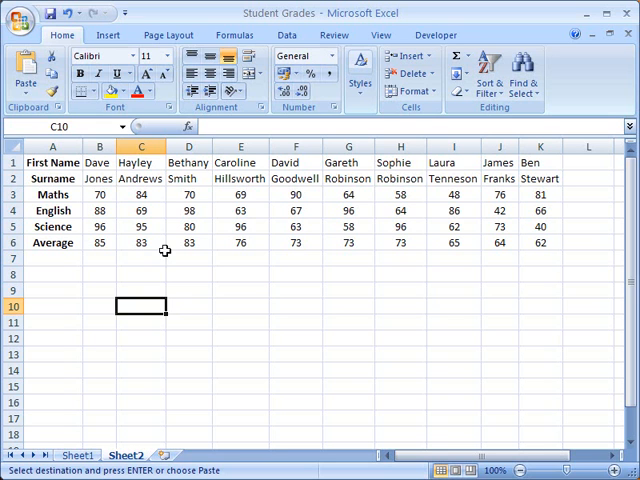
mouse_move(55, 218)
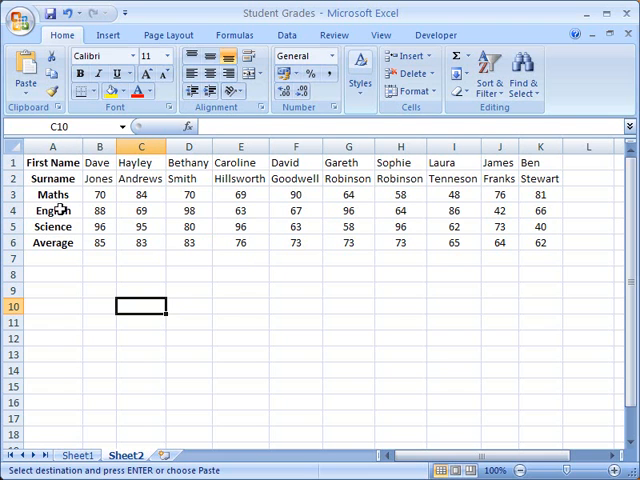
mouse_move(241, 188)
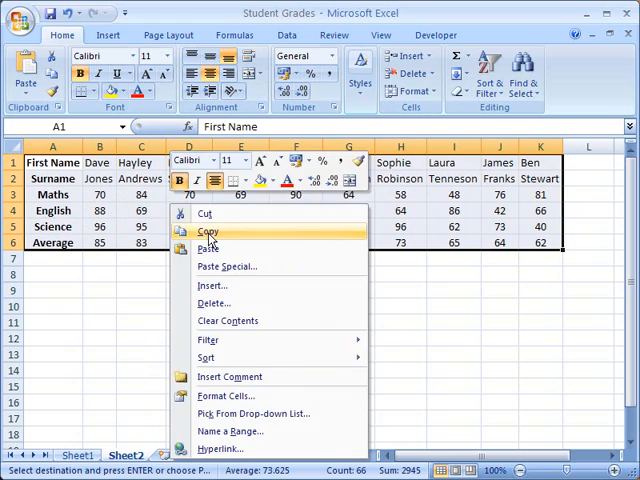
- Copy the transposed table A1:K6 on Sheet2
click(208, 231)
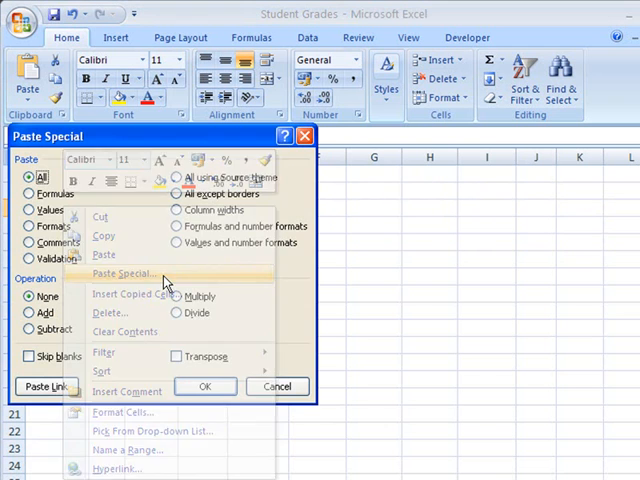
- Paste the table at row 9 with Transpose ticked, restoring headings on top
click(176, 357)
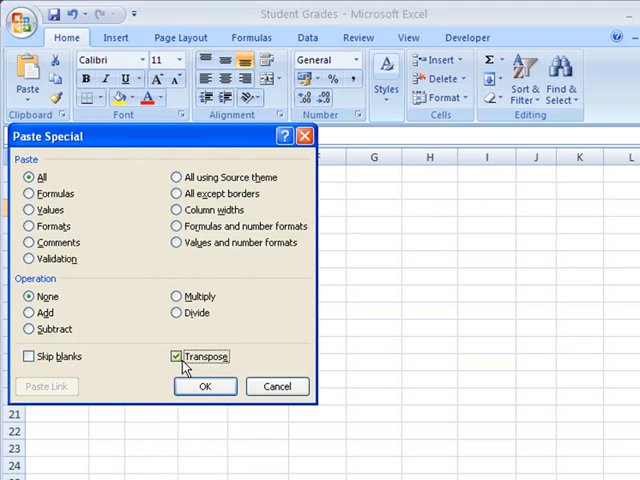
click(204, 386)
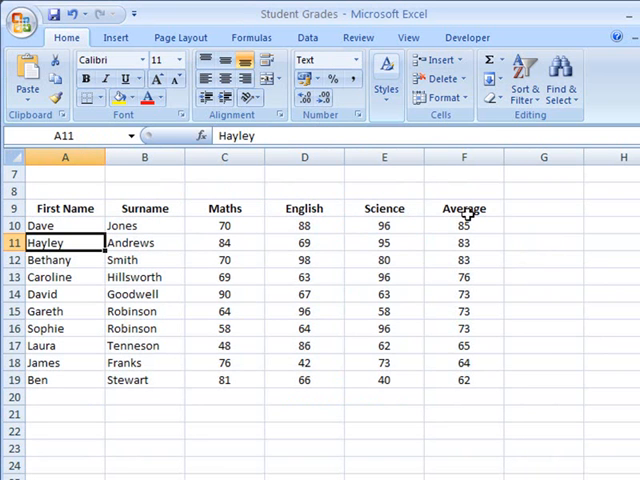
mouse_move(432, 232)
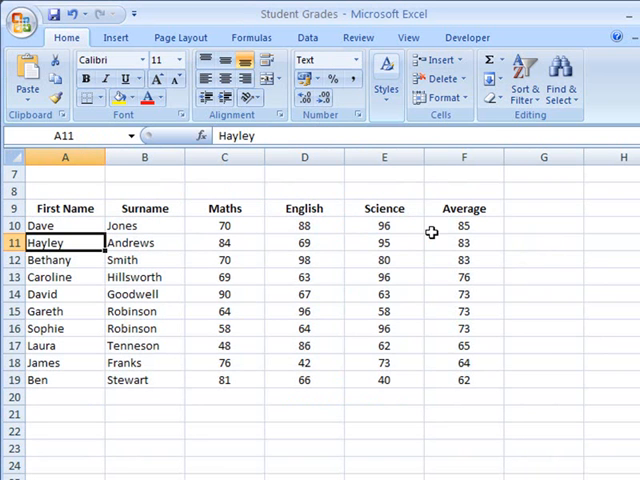
mouse_move(56, 208)
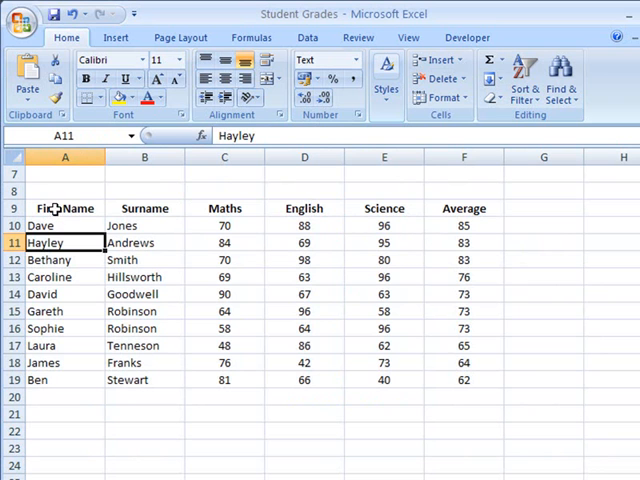
mouse_move(492, 210)
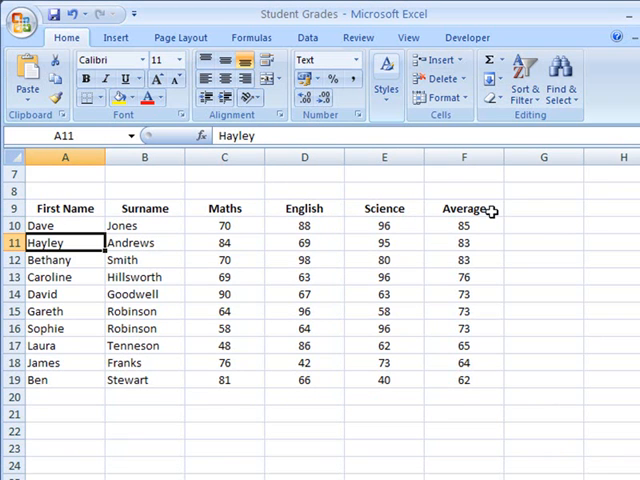